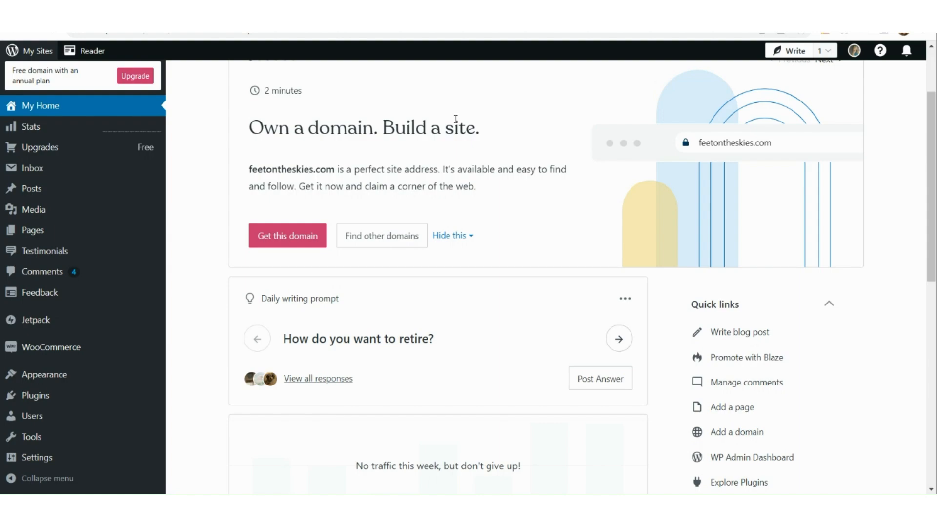
mouse_move(293, 282)
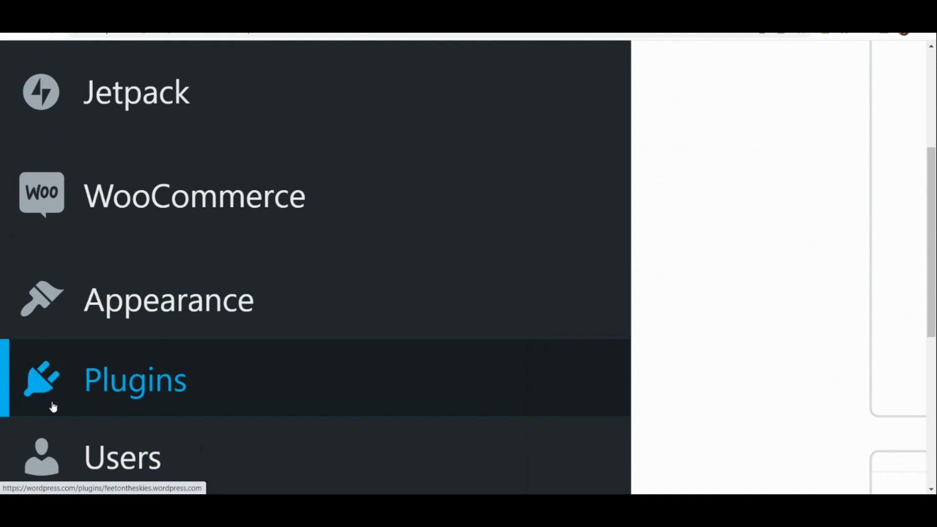
mouse_move(168, 385)
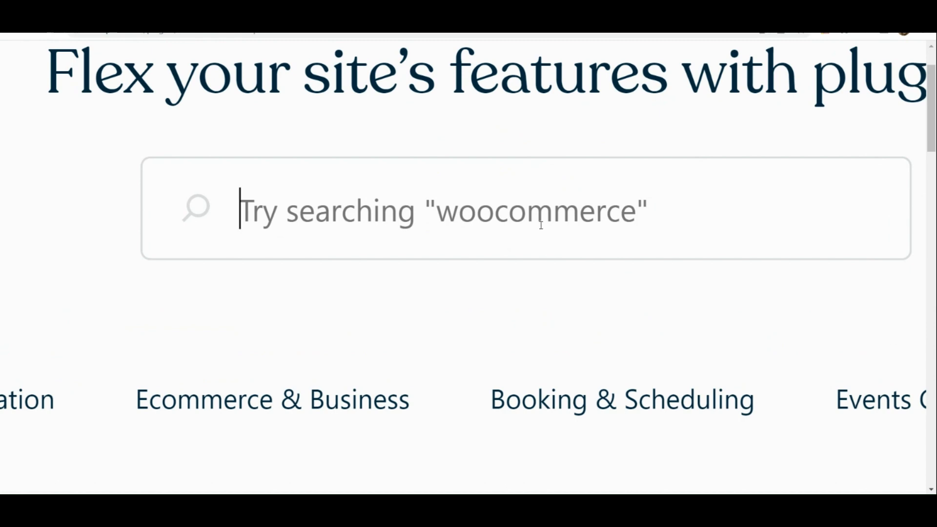
Search the plugin marketplace for "mailchimp" and scroll the results.
type("mail")
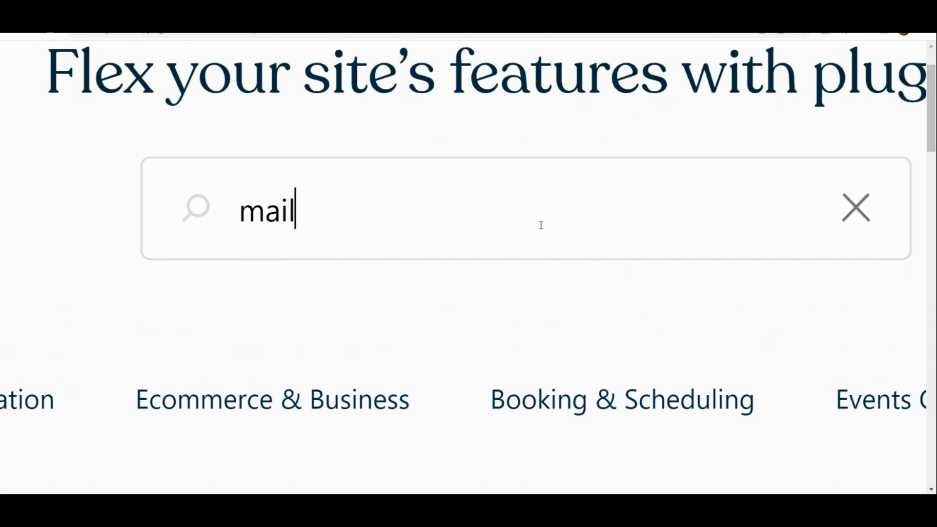
type("chimp")
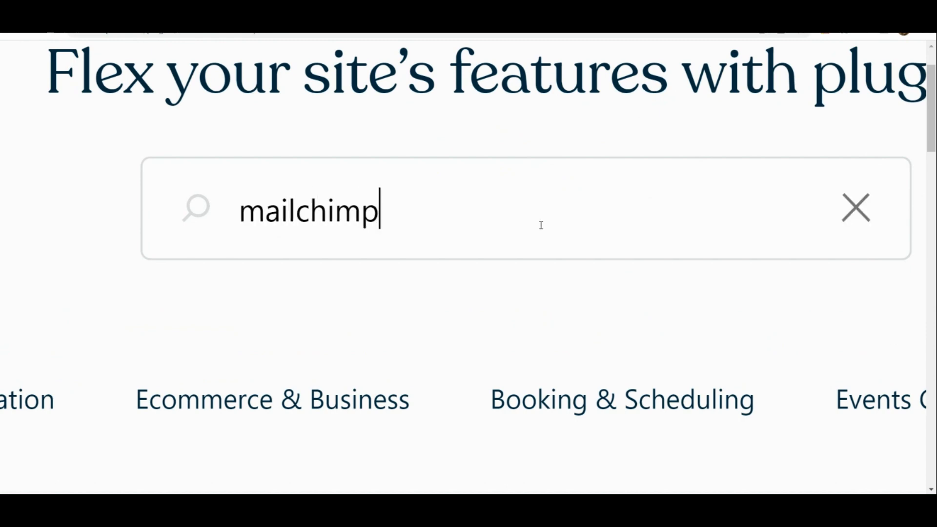
scroll("down", 3)
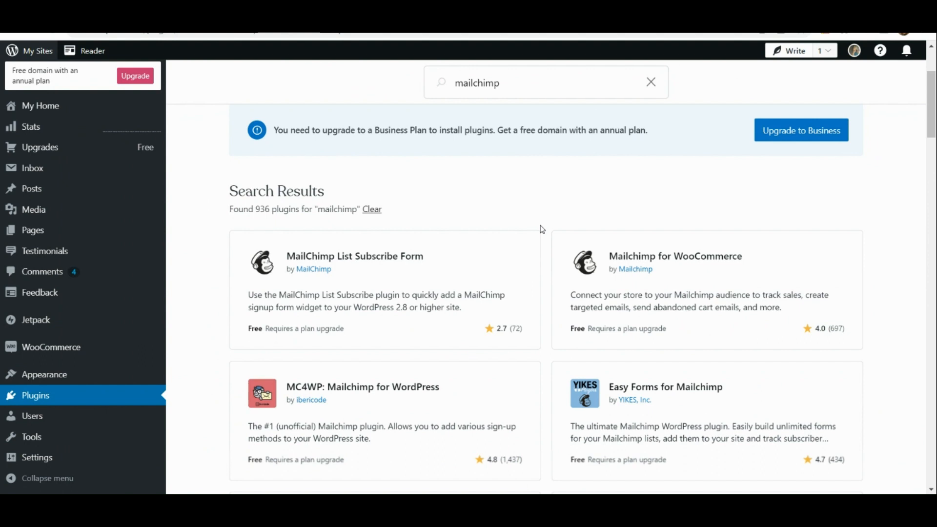
Scroll the 936 mailchimp results down to the Mailchimp for WooCommerce card.
scroll("down", 3)
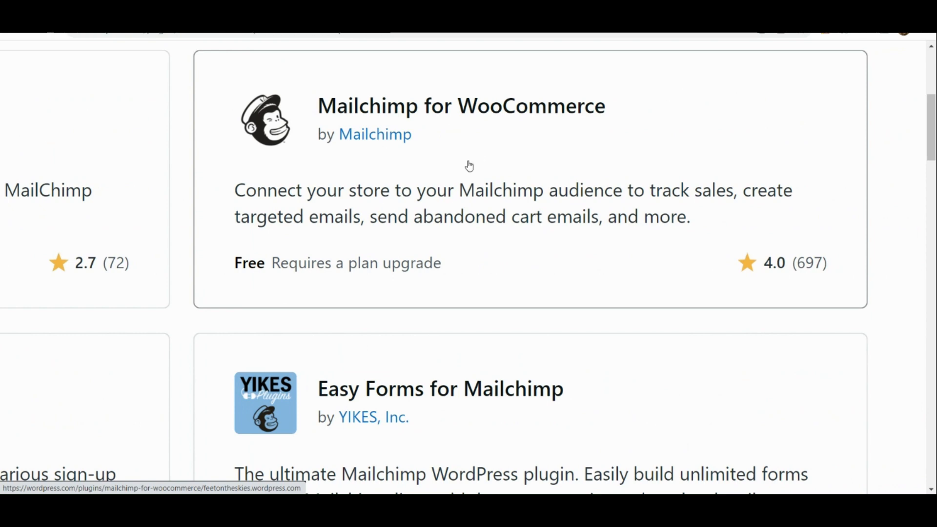
mouse_move(397, 171)
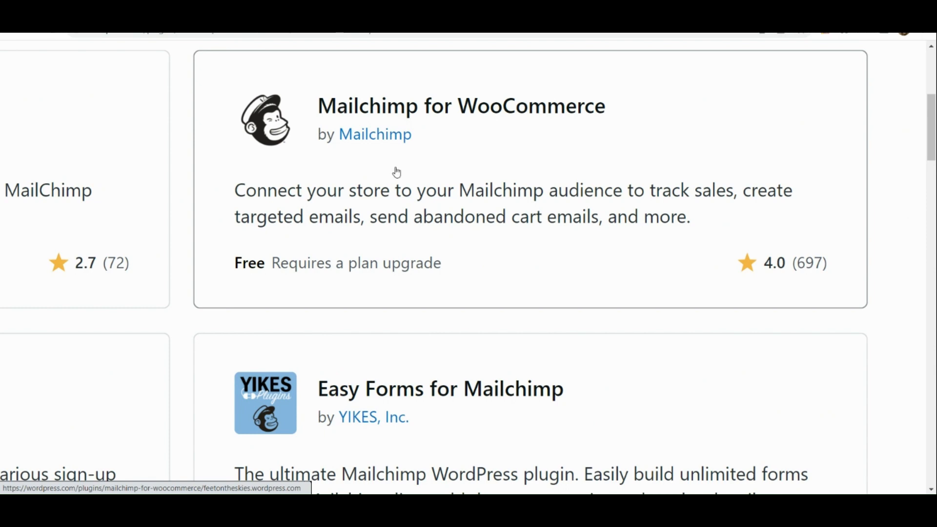
Open the Mailchimp for WooCommerce plugin page and scroll to Upgrade and activate.
left_click(462, 106)
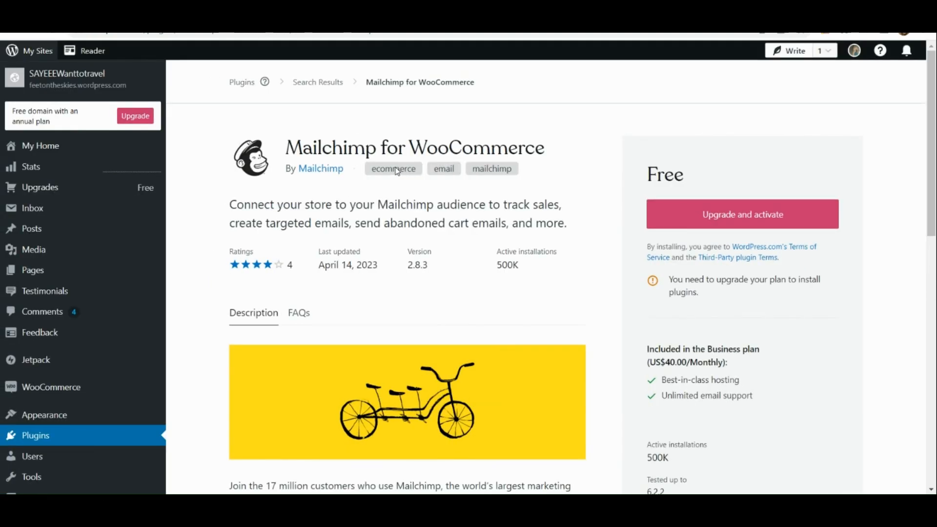
mouse_move(805, 197)
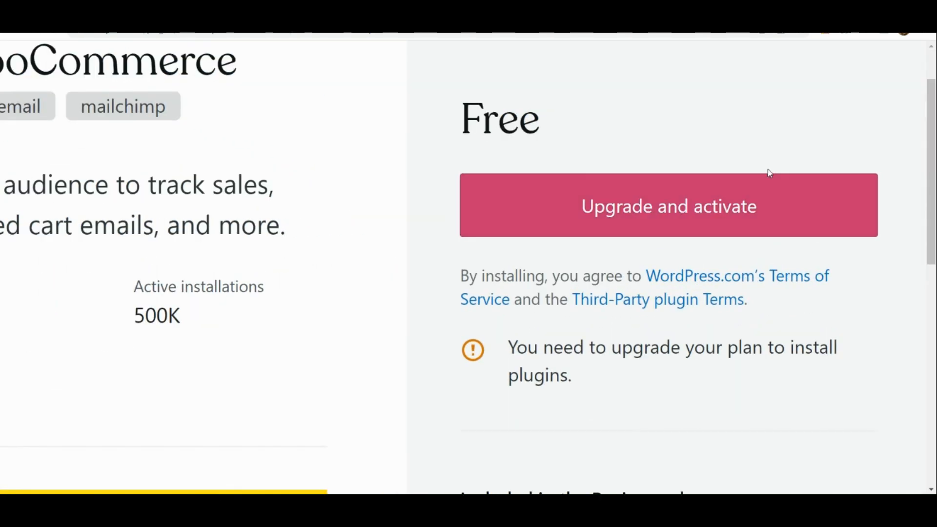
mouse_move(757, 190)
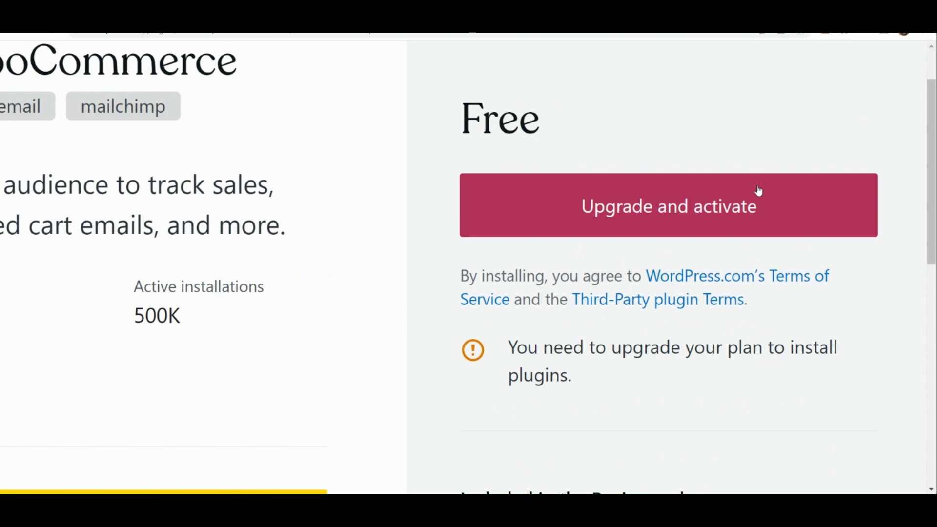
scroll("down", 3)
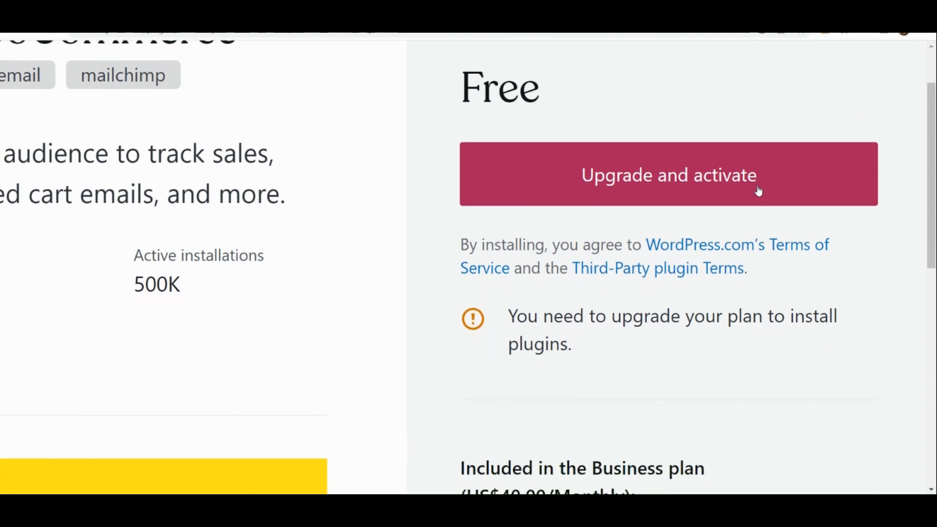
mouse_move(747, 199)
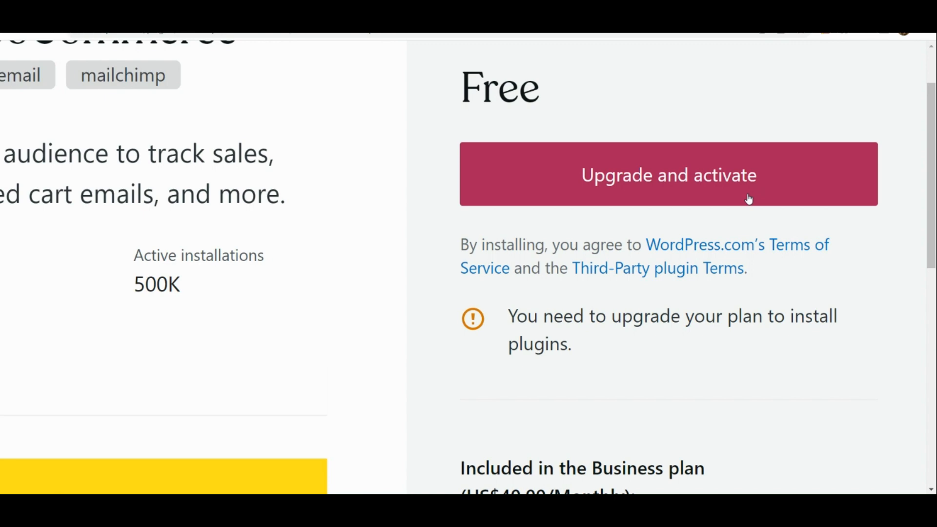
mouse_move(612, 440)
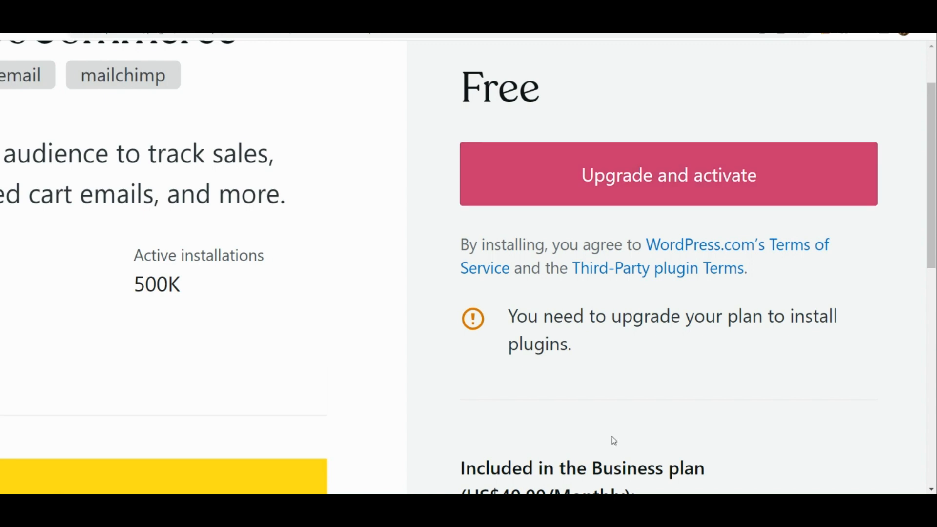